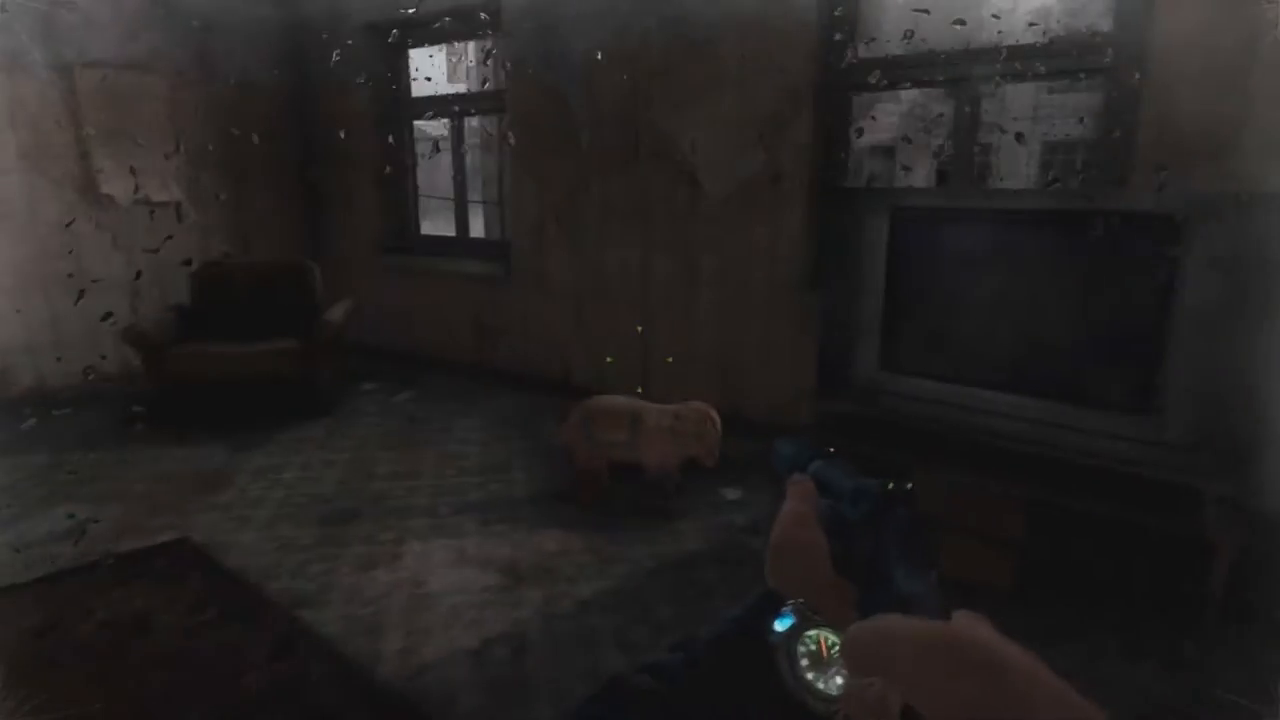
mouse_move(640, 360)
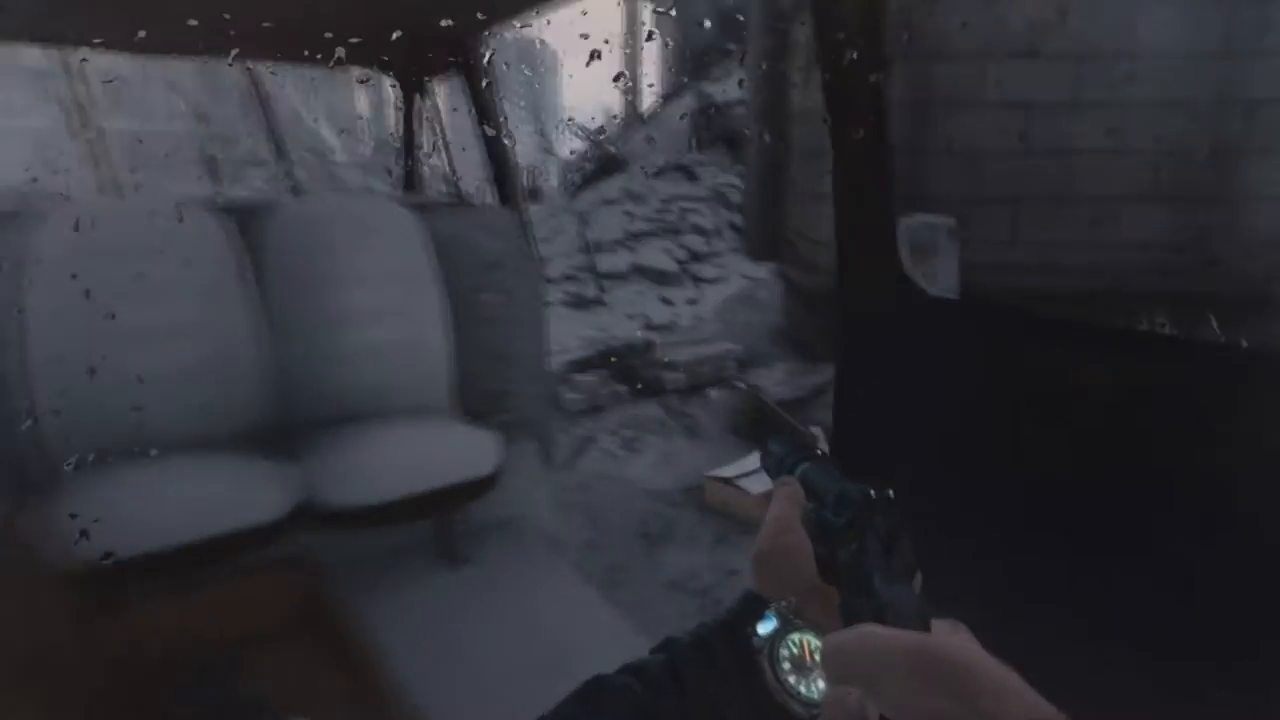
mouse_move(640, 360)
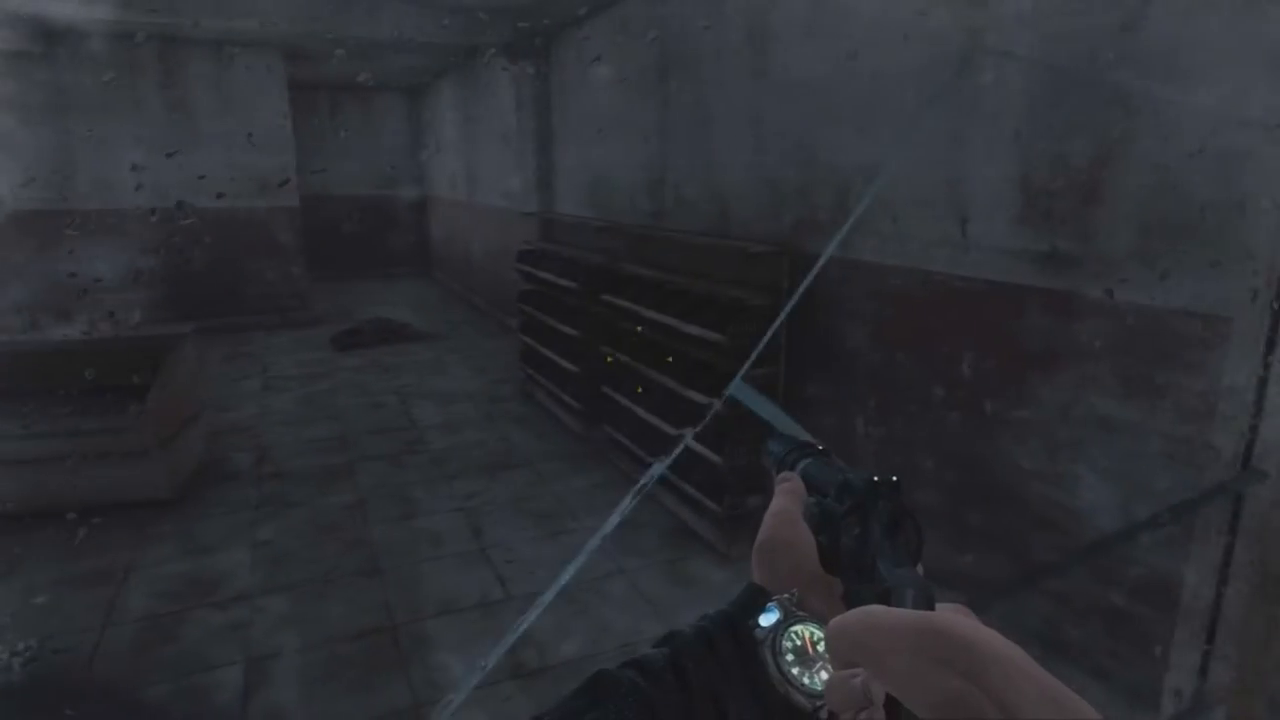
mouse_move(640, 360)
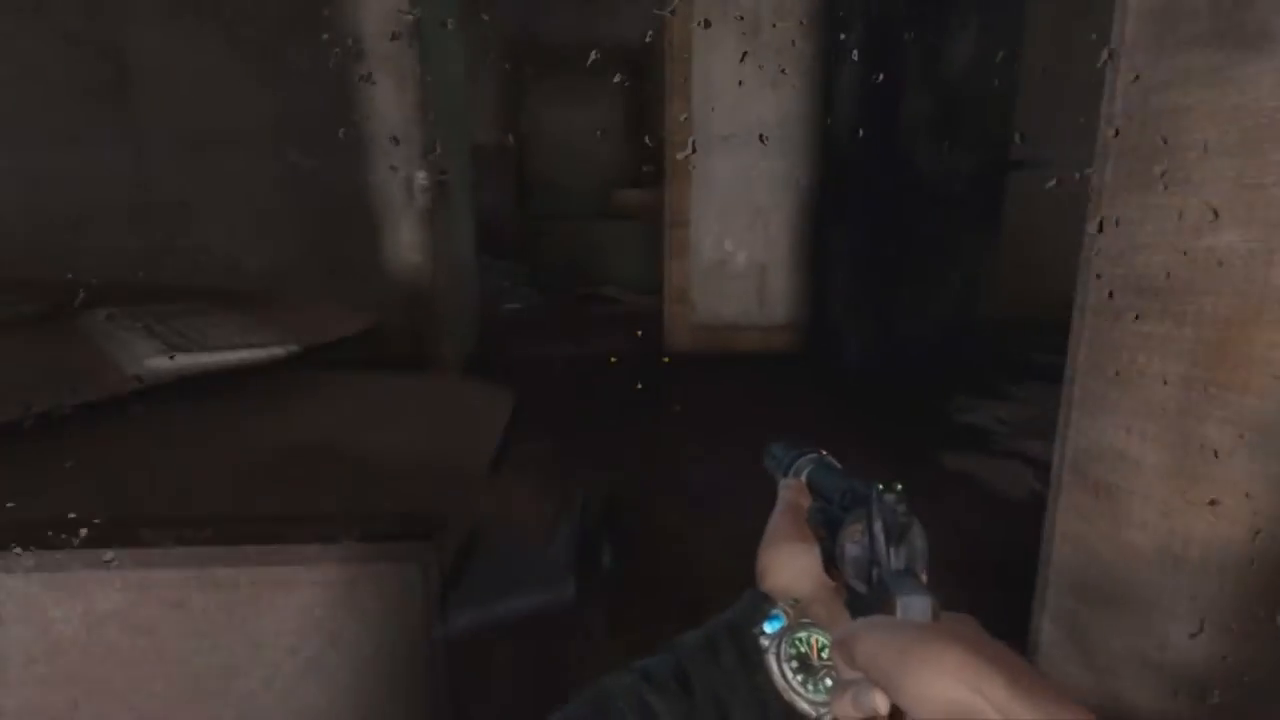
mouse_move(640, 360)
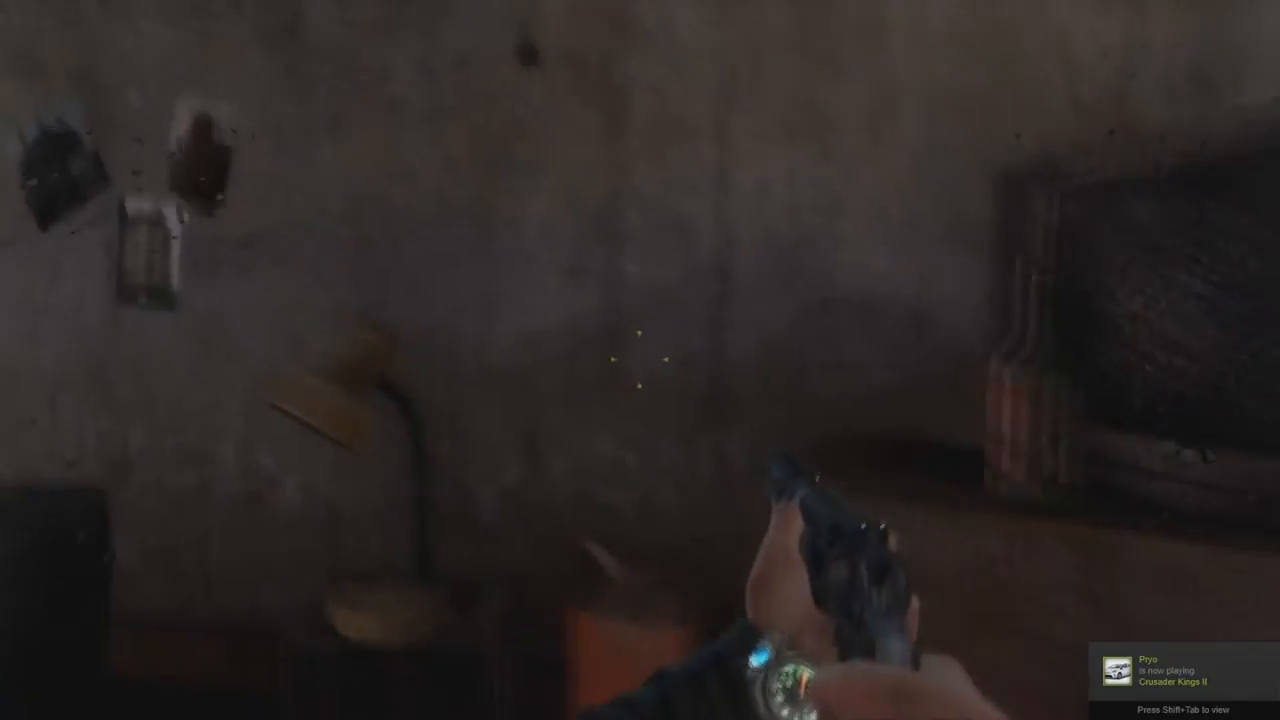
mouse_move(640, 360)
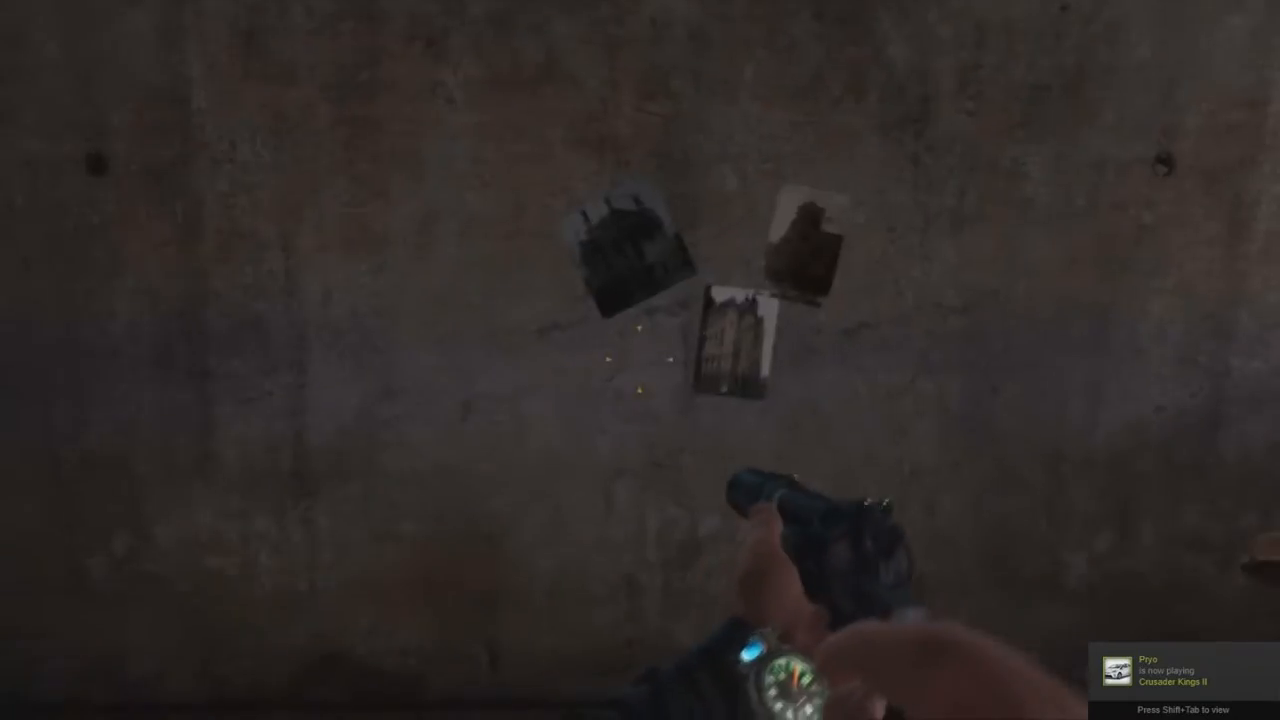
mouse_move(640, 360)
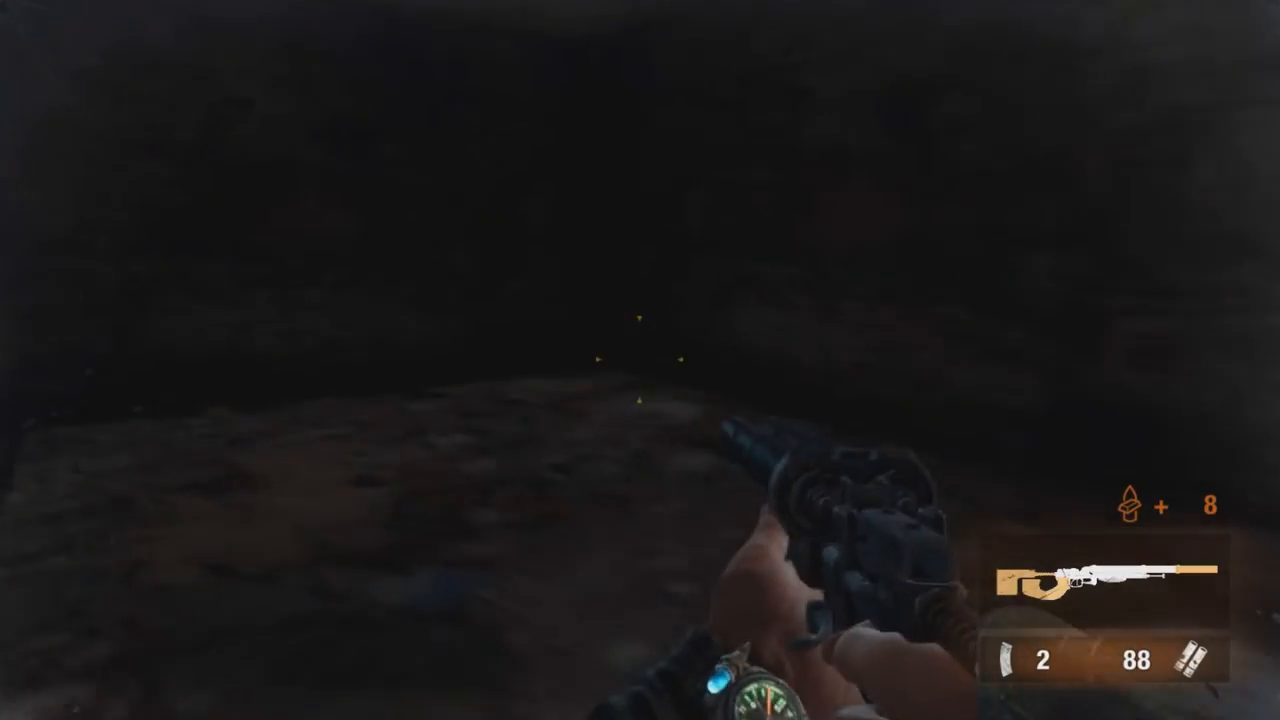
mouse_move(640, 360)
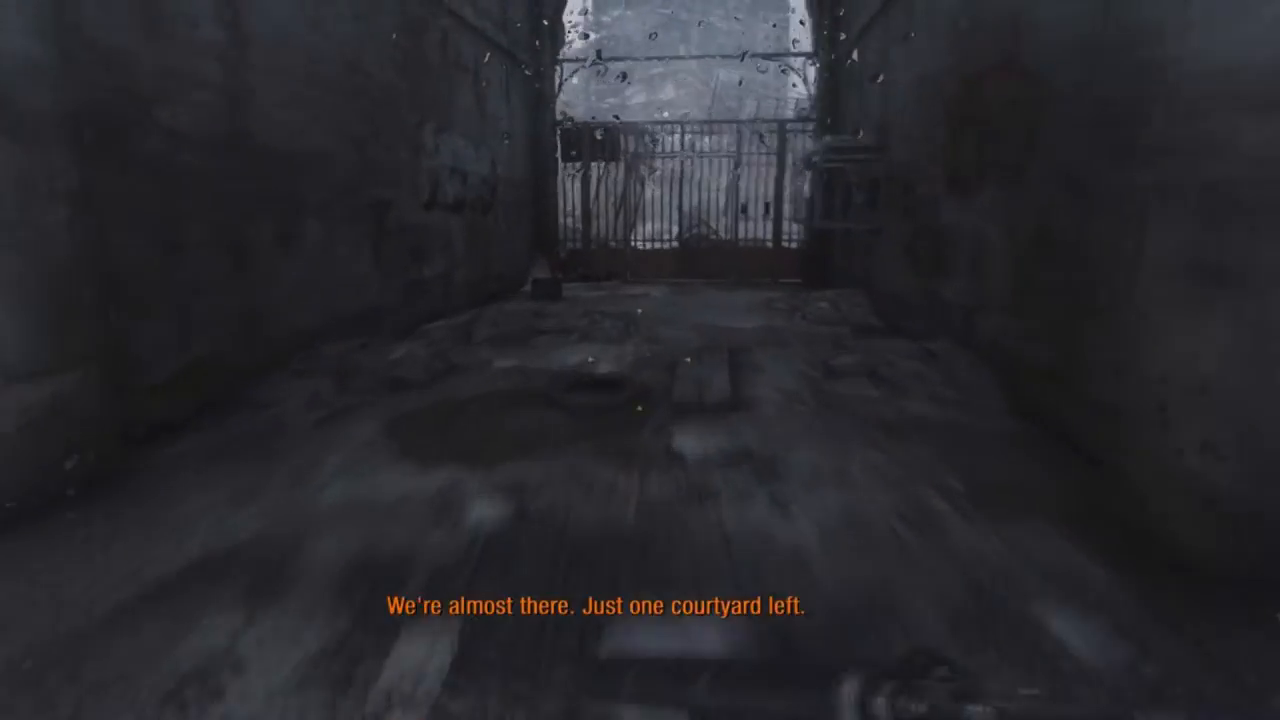
mouse_move(640, 360)
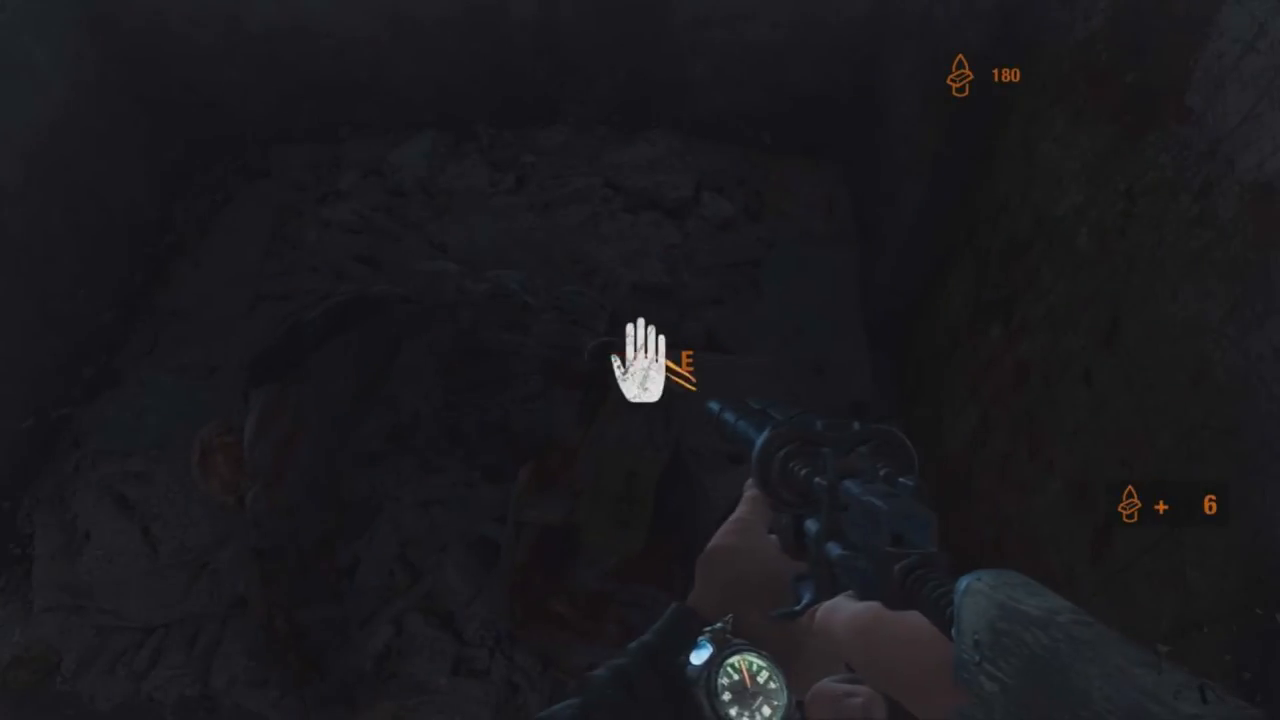
key("e")
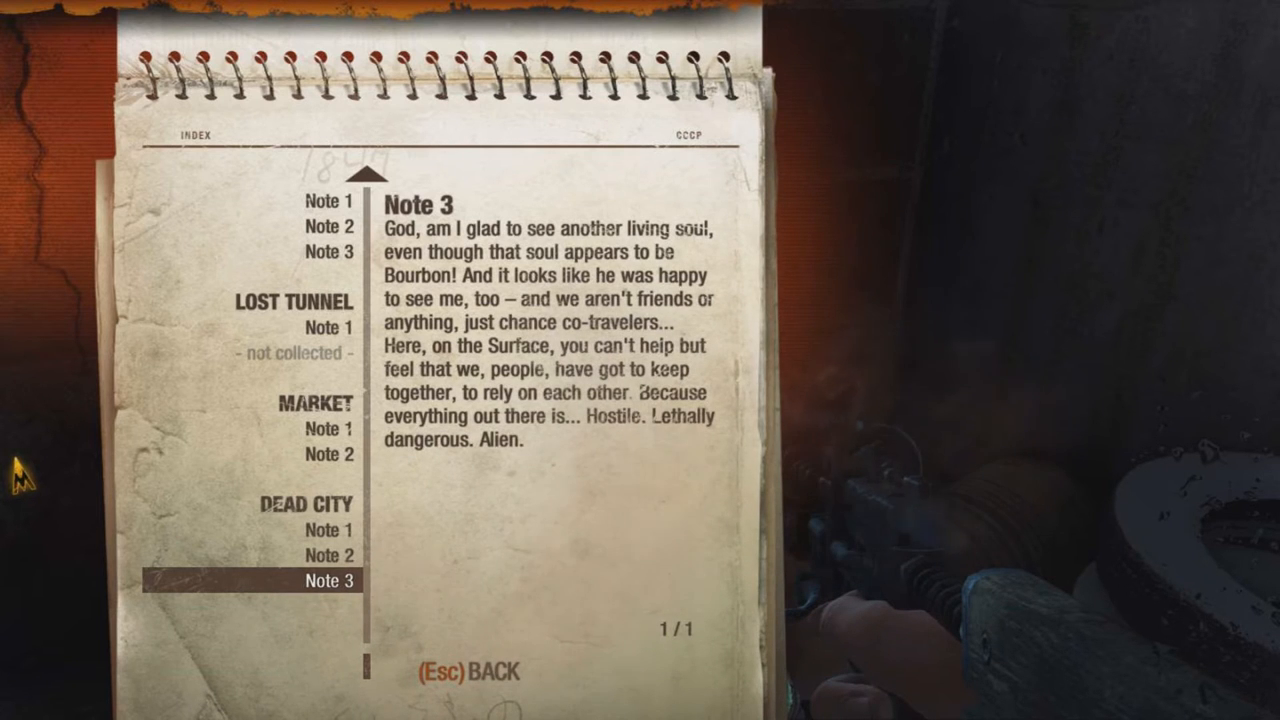
key("Escape")
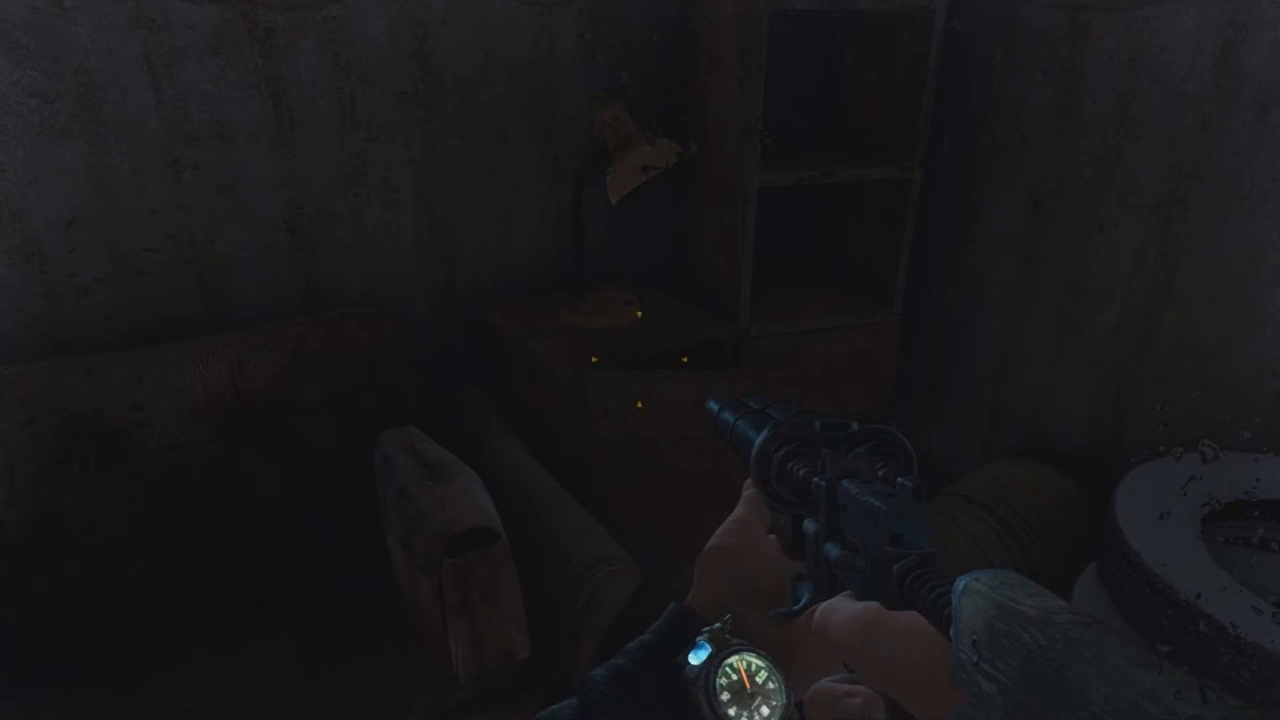
mouse_move(640, 360)
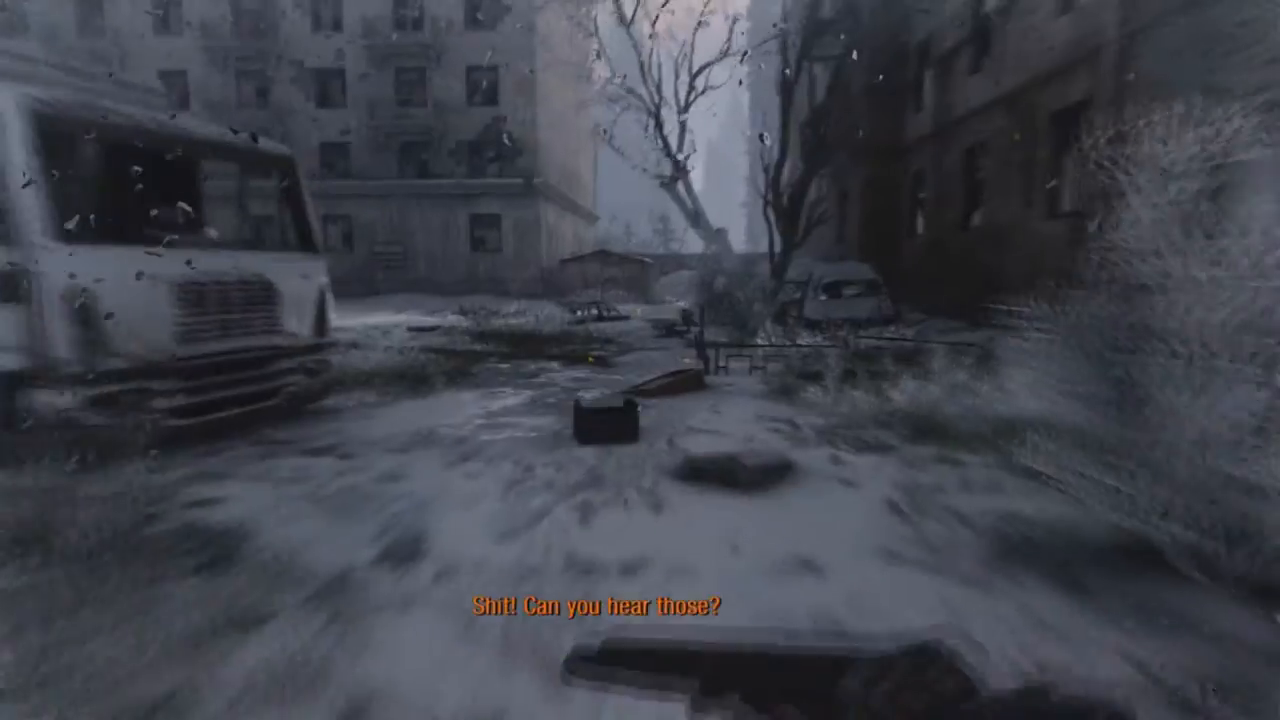
mouse_move(640, 360)
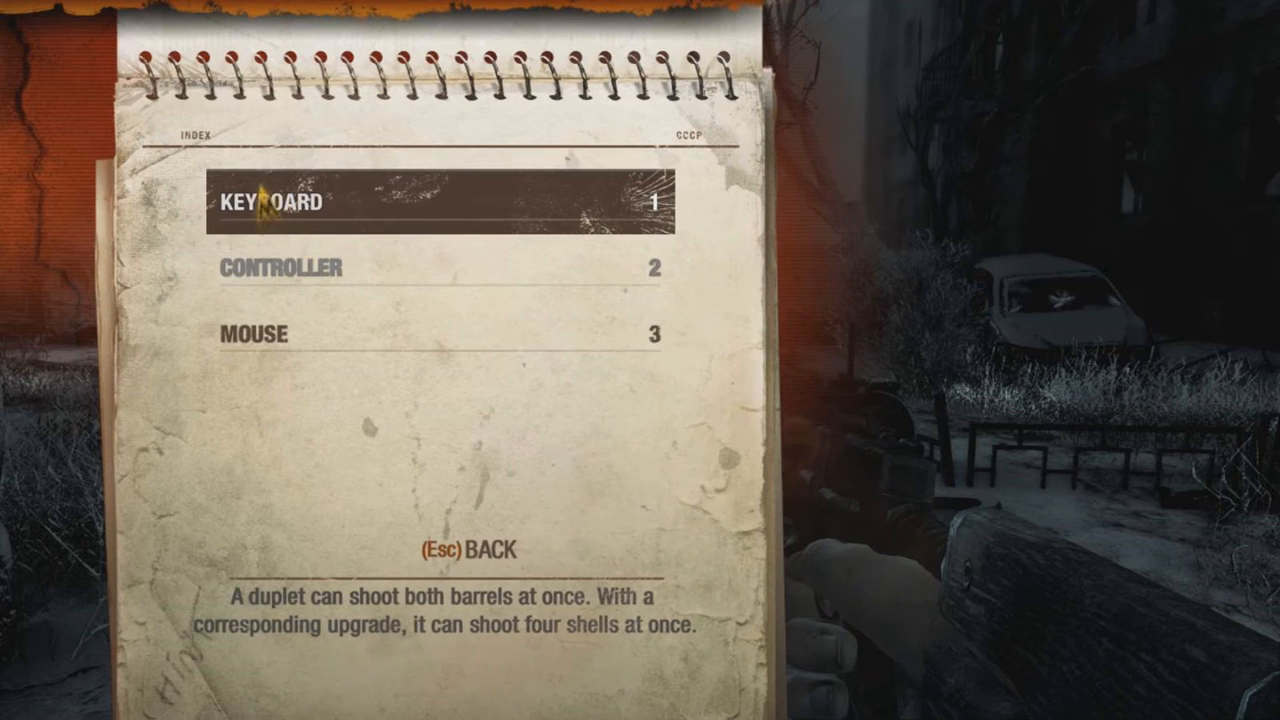
left_click(430, 204)
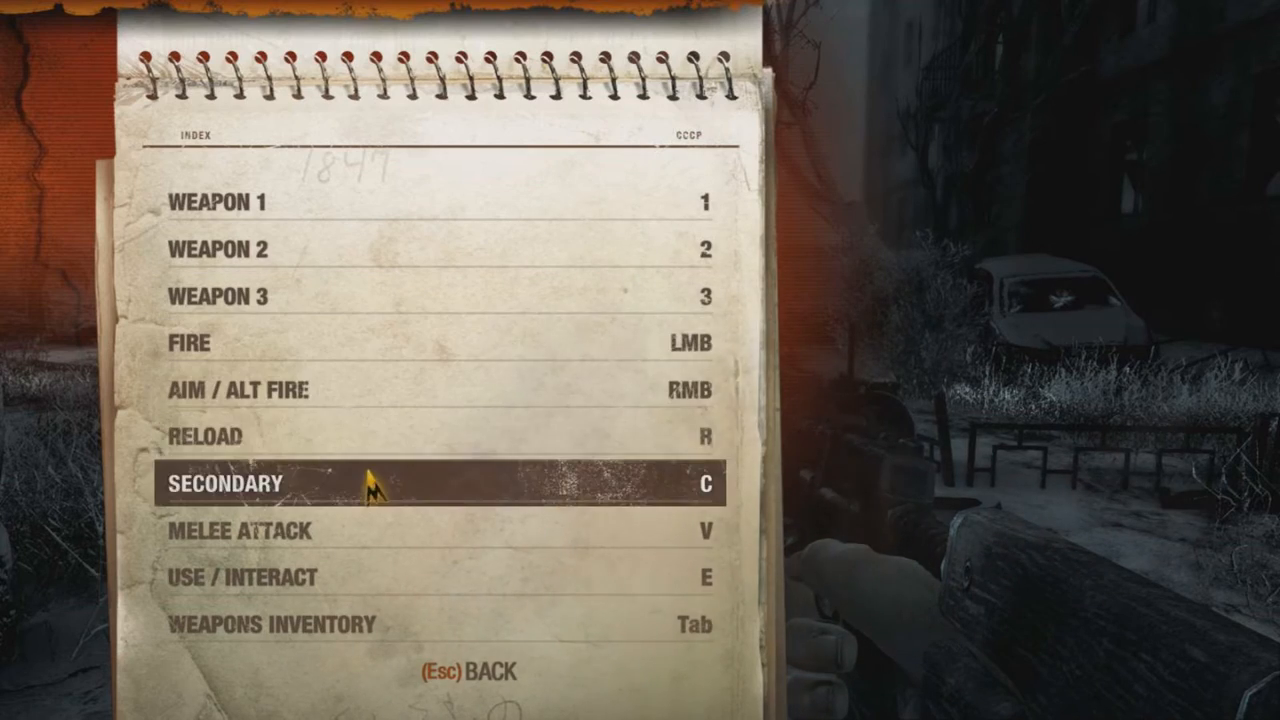
key("Escape")
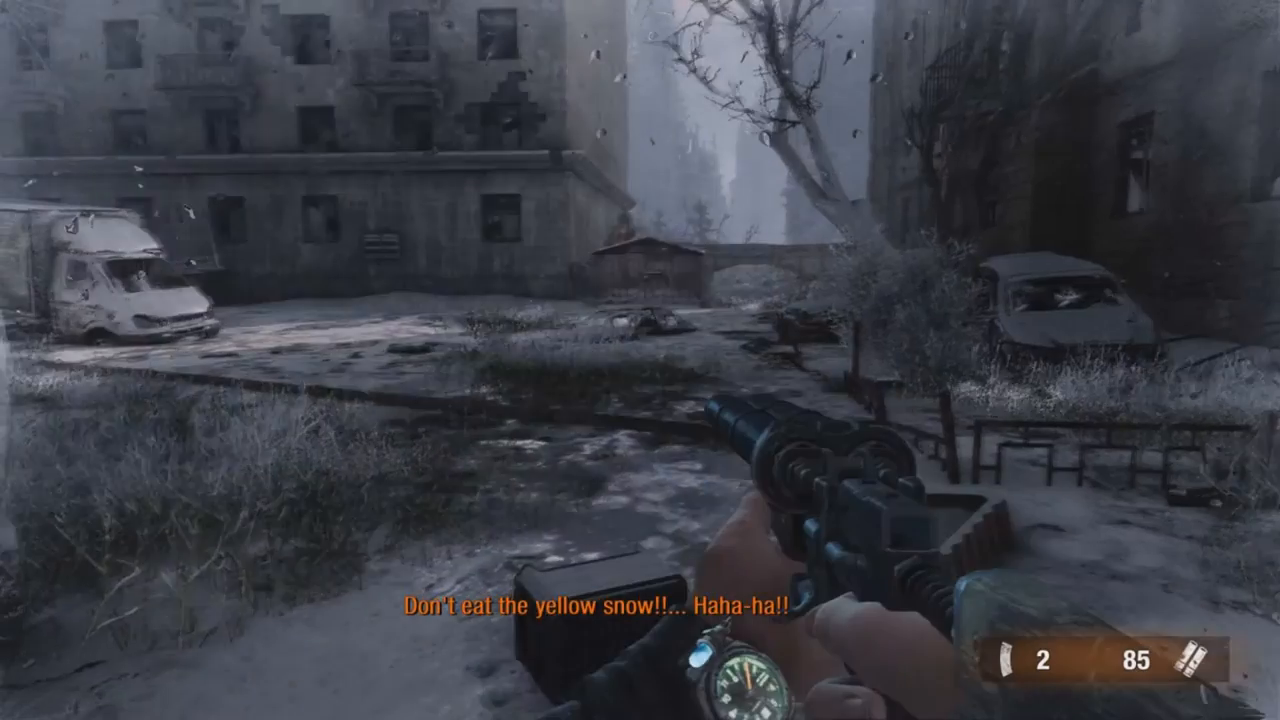